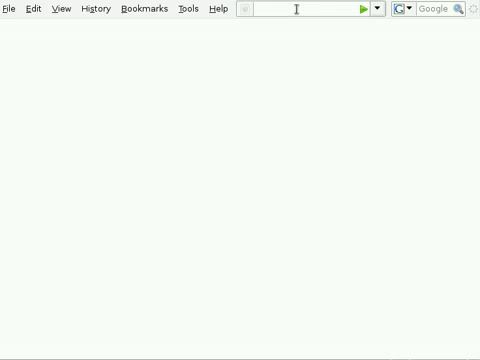
Step: Load zenoss.com/downloads and scroll to the Ubuntu and Debian Native Stacks listings
text(zenoss.com/downloads)
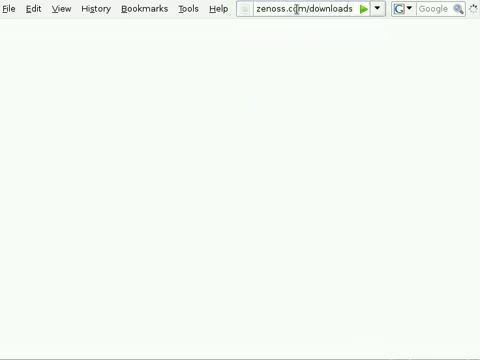
click(364, 9)
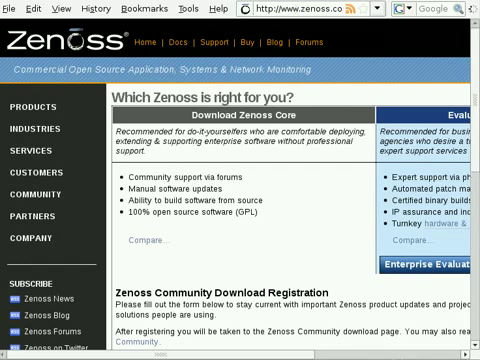
scroll(down, 3)
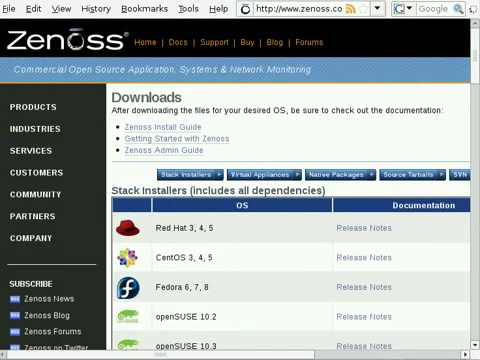
scroll(down, 3)
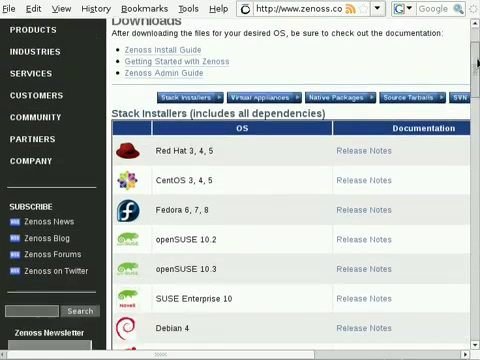
scroll(down, 3)
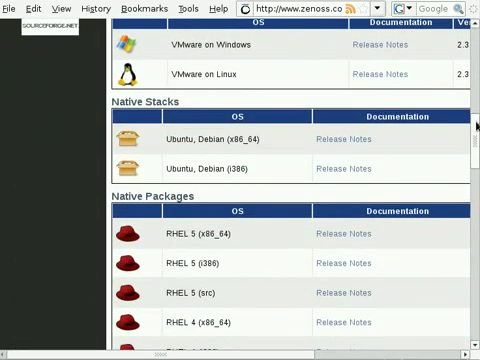
scroll(right, 3)
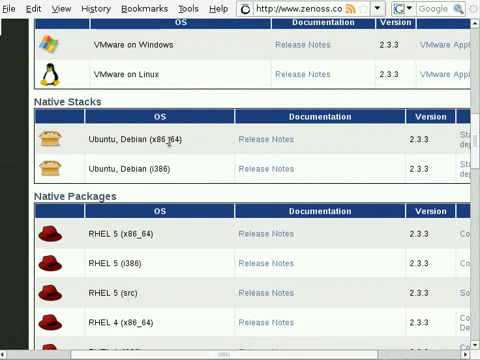
scroll(right, 3)
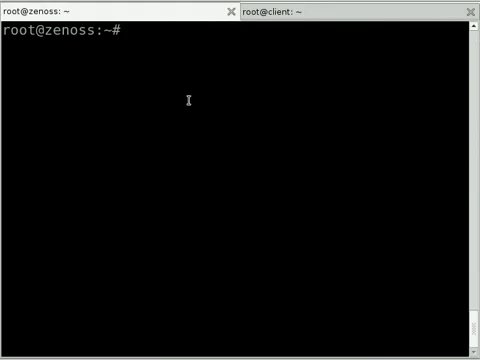
Step: Download zenoss-stack_2.3.3_i386.deb from SourceForge with wget -c and check its size
text(wget -c)
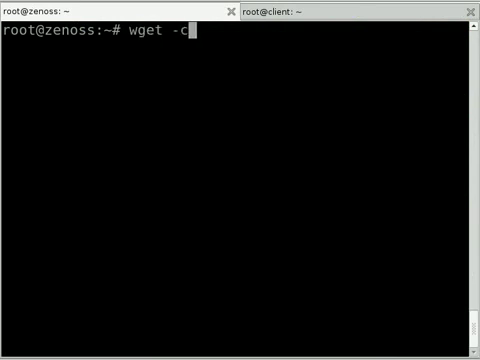
text(http://downloads.sourceforge.net/zenoss/zenoss-stack_2.3.3_i386.deb)
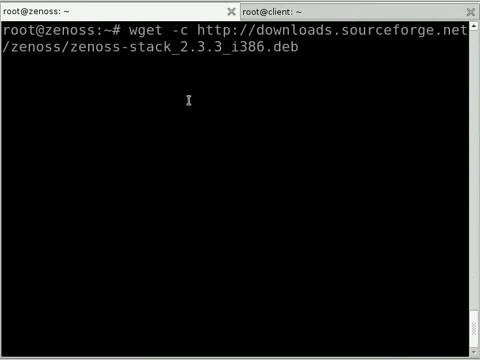
key(Return)
text(ls -lh)
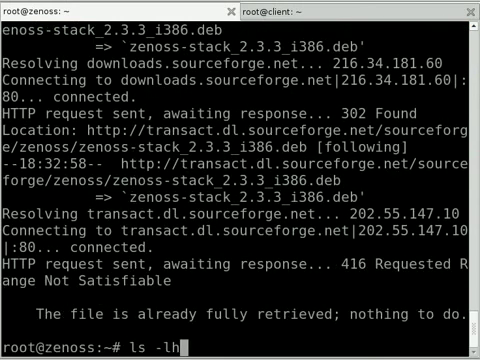
text( zenoss-stack_2.3.3_i386.deb)
key(Return)
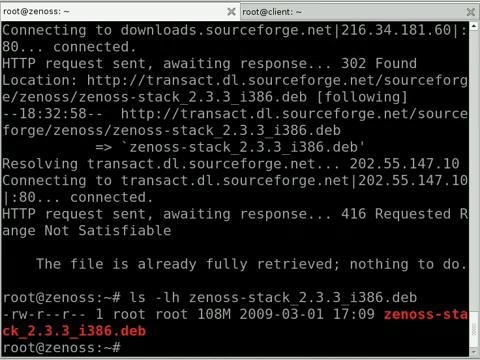
Step: Install the zenoss-stack package with dpkg --install and follow the unpacking output
text(d)
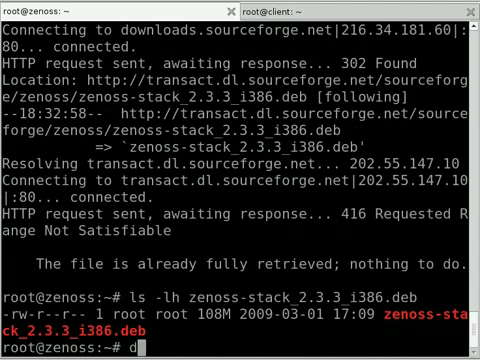
text(p)
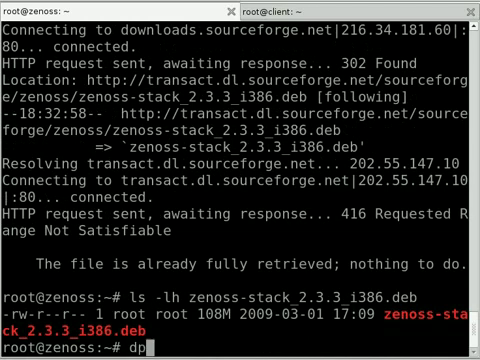
text(kg --install zenoss-stack_2.3.3_i386.deb)
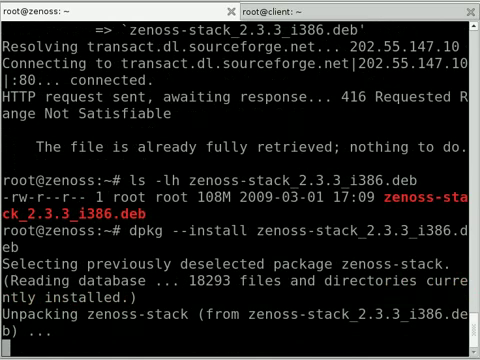
scroll(down, 3)
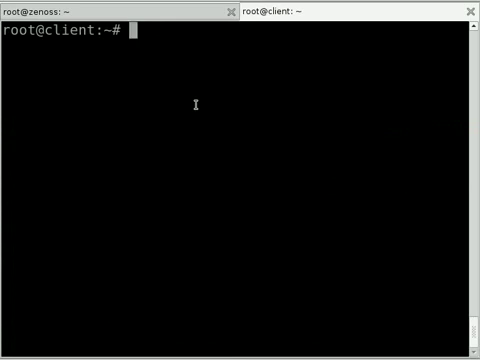
Step: Run apt-get install snmpd on the client and follow the installation output
text(aptg)
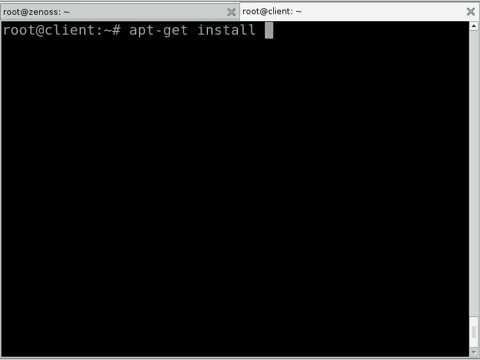
text(snmp)
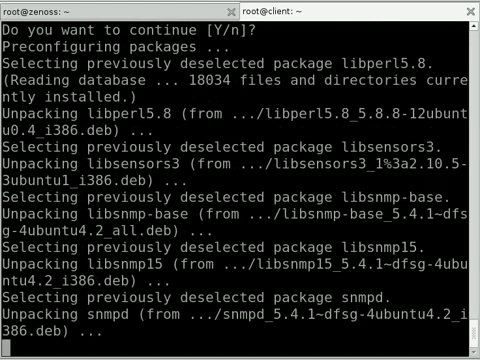
scroll(down, 3)
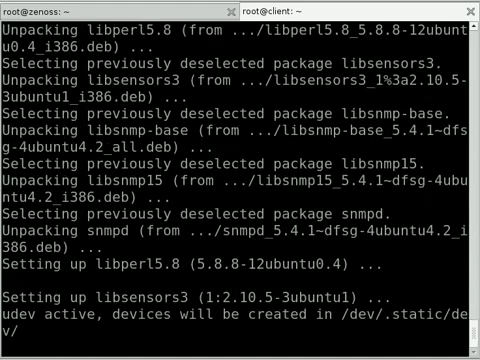
scroll(down, 3)
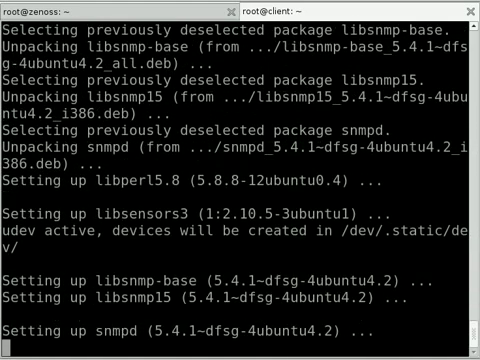
scroll(down, 3)
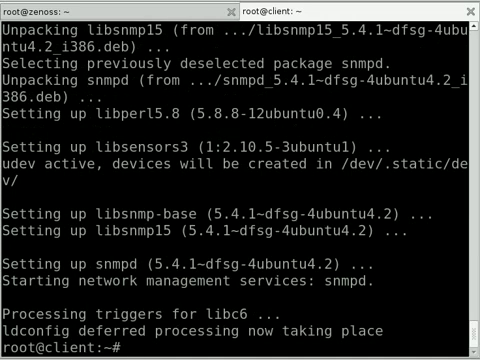
Step: In /etc/snmp, back up snmpd.conf as snmpd.conf.bak and create a new snmpd.conf in vim
text(cd /et)
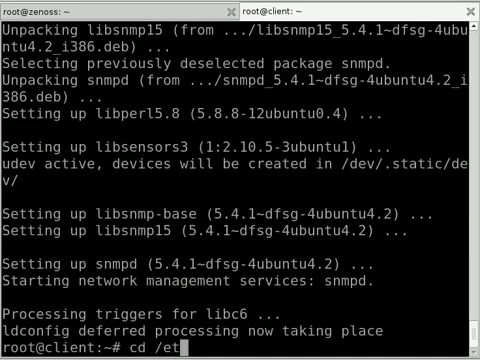
text(c/snmp)
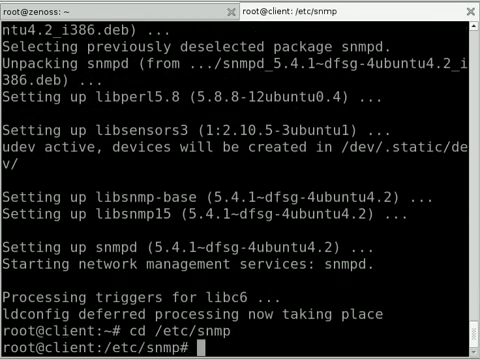
text(ls)
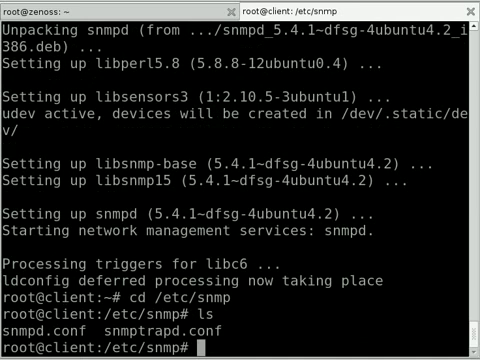
text(vim)
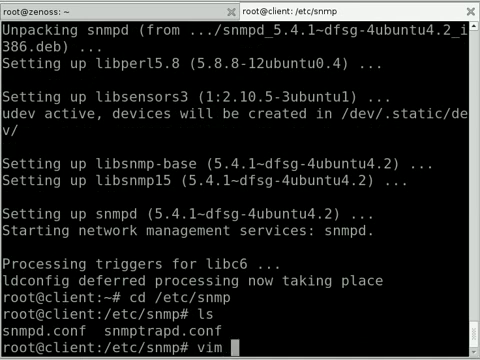
text(snmpd.conf)
text(ls)
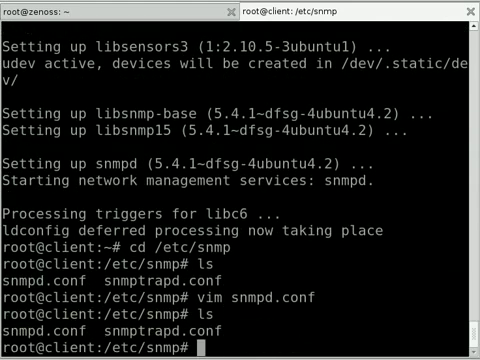
text(c)
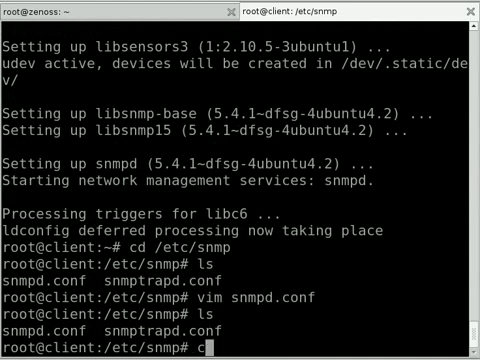
text(v cnmpd.conf)
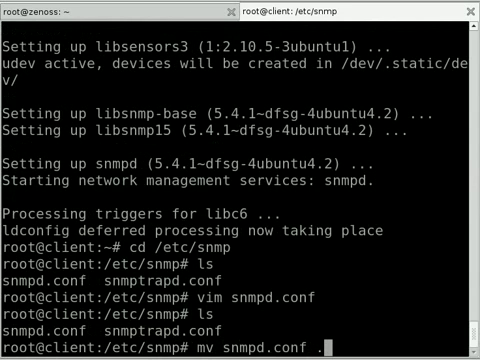
text(.bak)
text(vim)
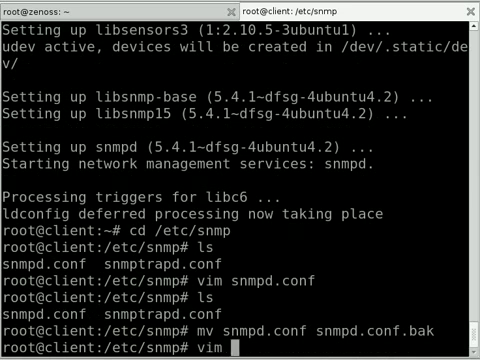
text(snmpd.conf)
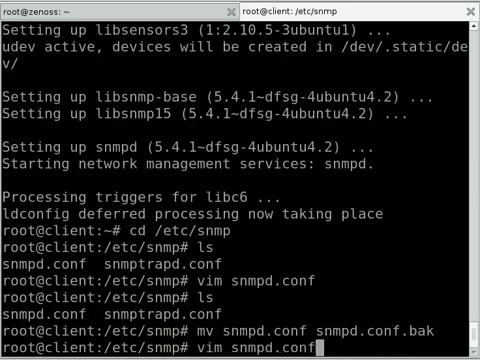
key(Return)
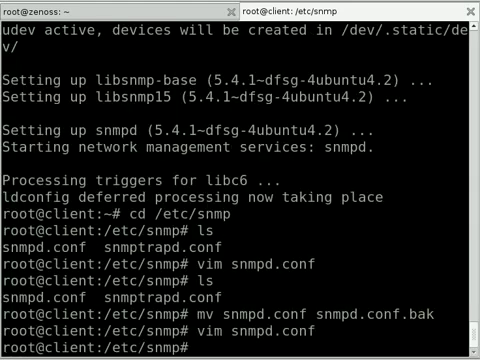
Step: Review /etc/default/snmpd in vim and save it with :wq
text(vim /)
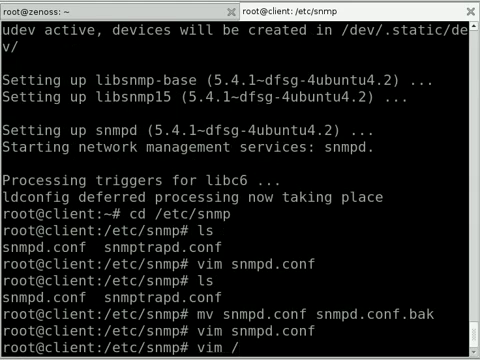
text(cd /etc/default/)
text(vim)
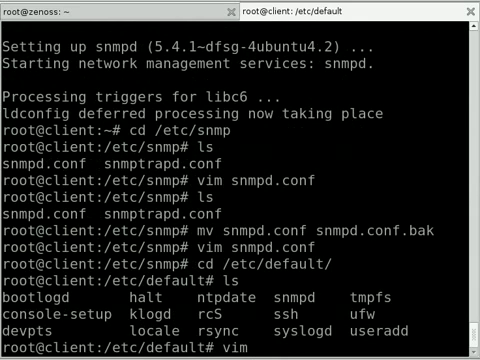
text(snmpd)
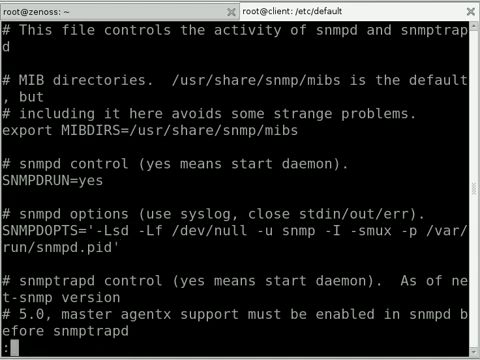
text(:wq)
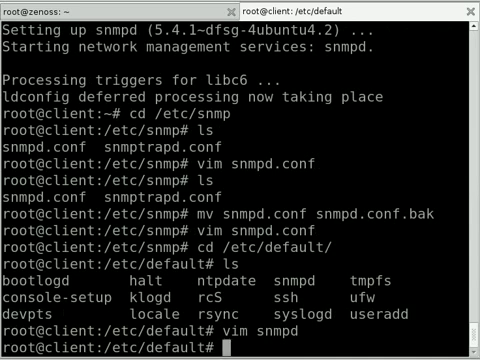
Step: Restart the client's SNMP daemon with /etc/init.d/snmpd restart
text(/)
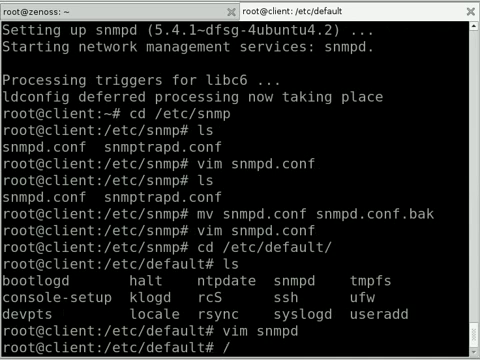
text(etc/init)
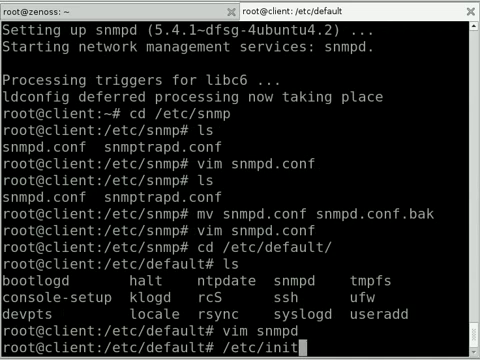
text(d/s)
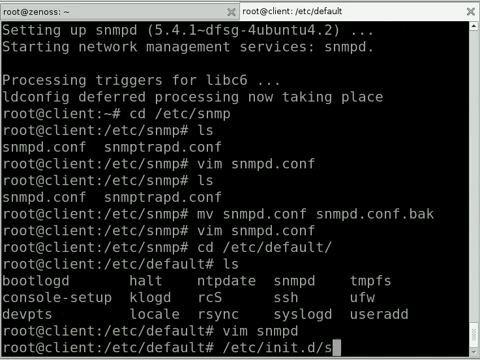
text(nmpd)
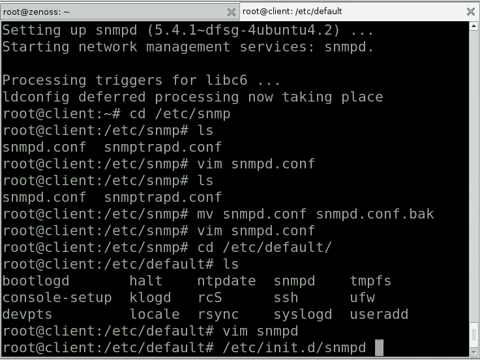
text(restart)
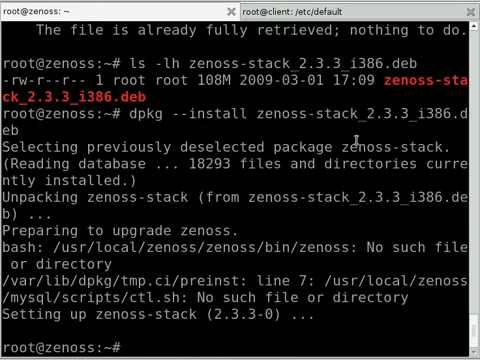
Step: Run /etc/init.d/zenoss-stack start and scroll through the MySQL and daemon startup output
text(/etc/init)
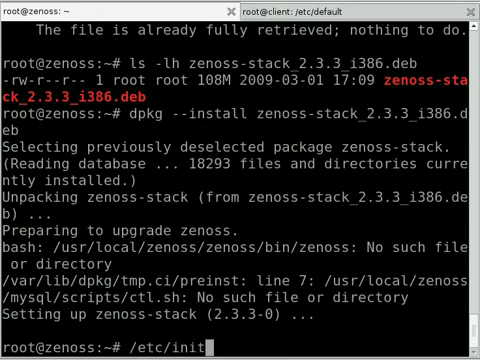
text(d/zenoss-stack)
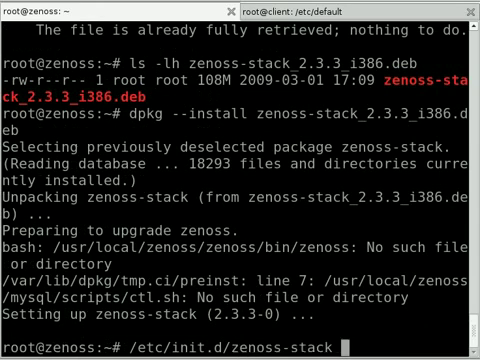
text(start)
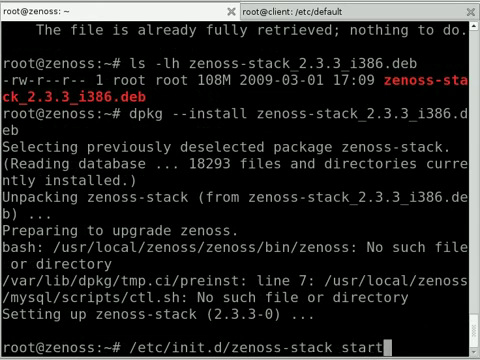
key(Return)
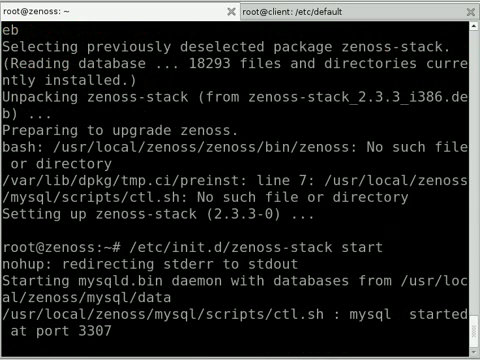
mouse_move(340, 135)
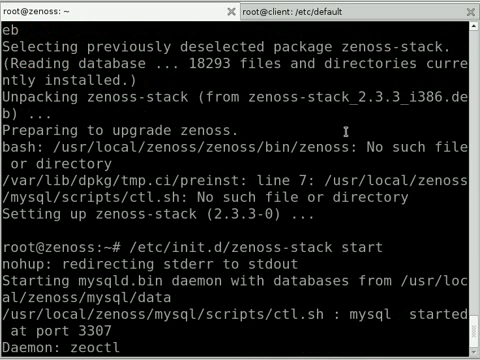
scroll(down, 3)
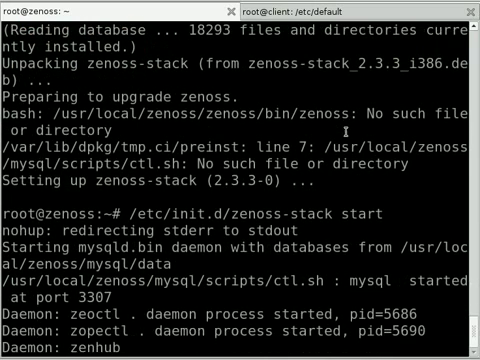
scroll(down, 3)
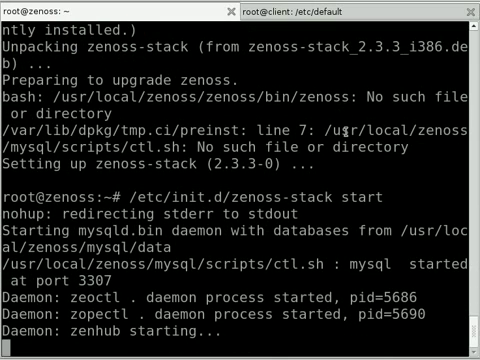
scroll(down, 3)
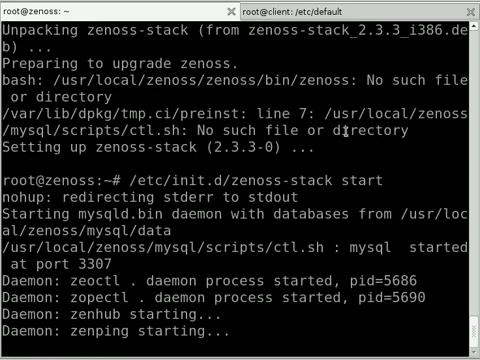
scroll(down, 3)
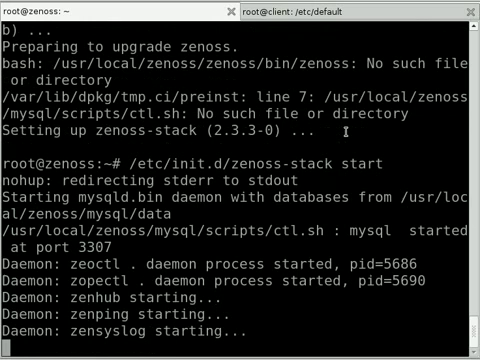
scroll(down, 3)
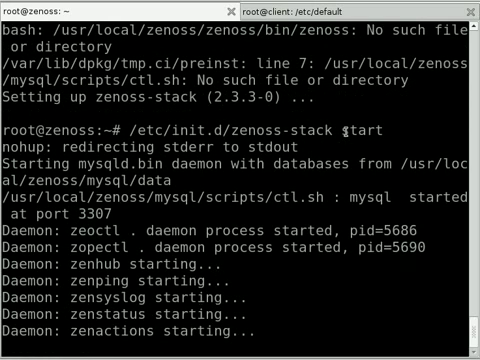
scroll(down, 3)
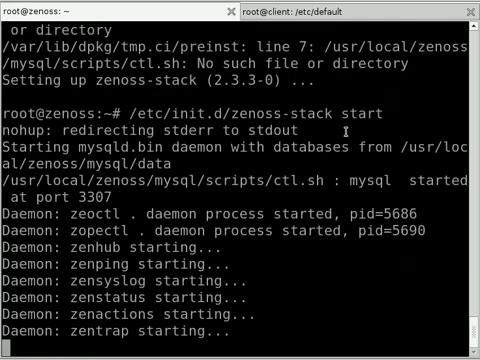
scroll(down, 3)
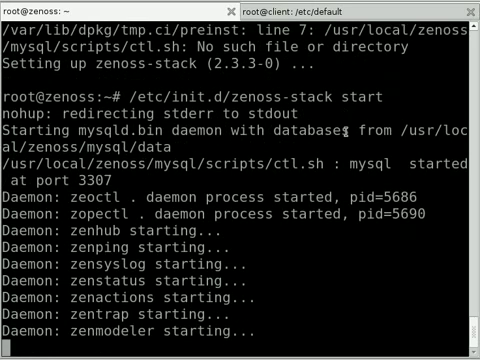
scroll(down, 3)
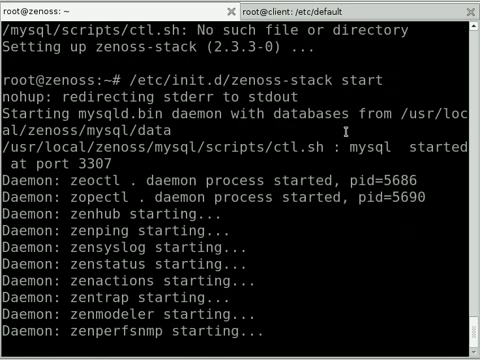
scroll(down, 3)
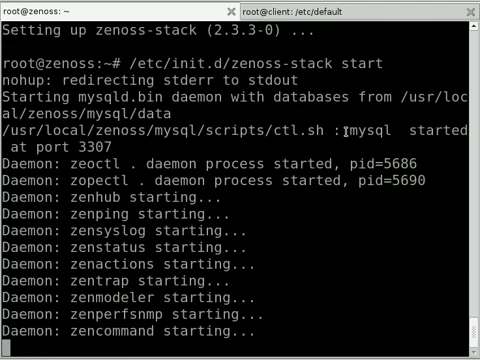
scroll(down, 3)
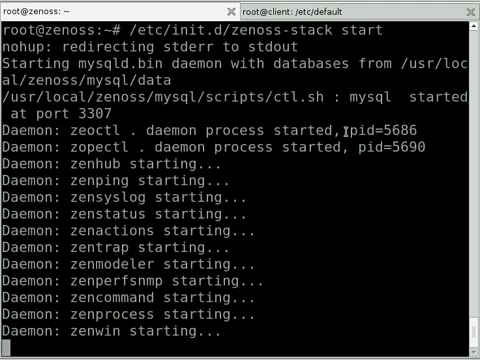
scroll(down, 3)
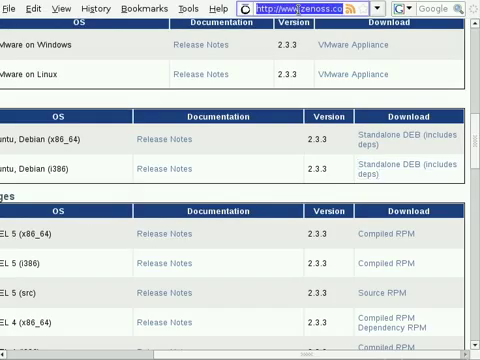
Step: Enter the Zenoss web address 172.16.1.1:8080 in Firefox's address bar
text(172.16.1.1:8080)
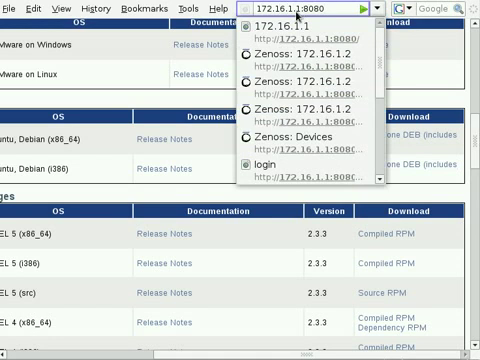
mouse_move(310, 28)
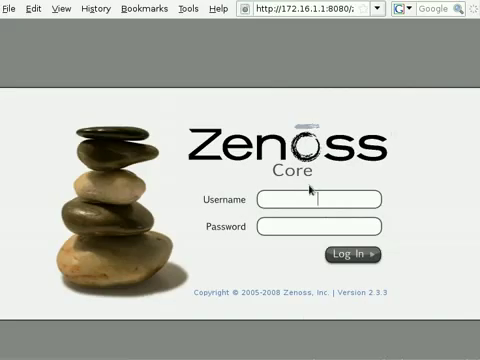
Step: Log in to Zenoss Core as admin and scroll down the dashboard
click(320, 200)
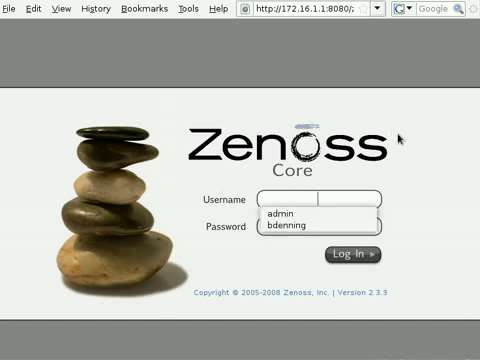
click(283, 211)
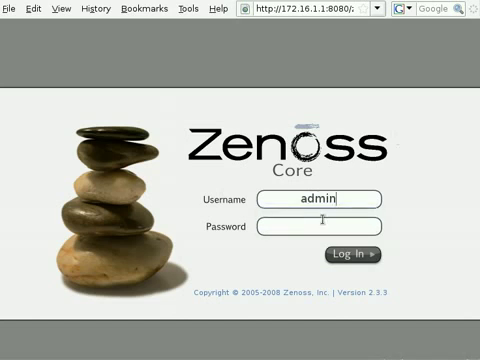
mouse_move(424, 154)
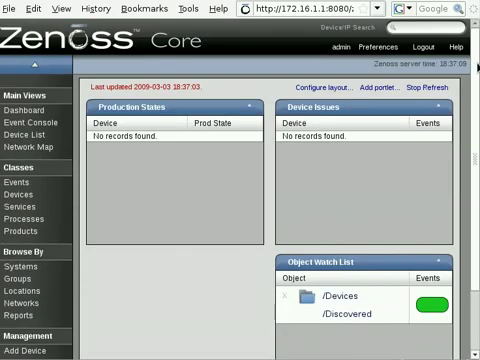
scroll(down, 3)
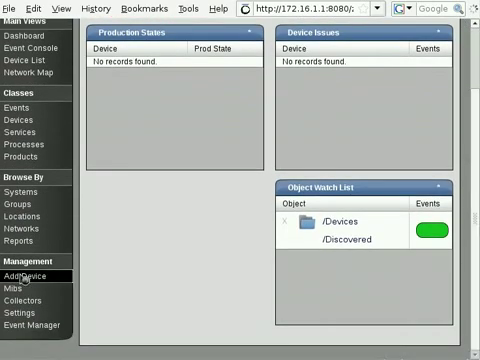
Step: Add device 172.16.1.2 under device class /Server/Linux and submit it for discovery
click(22, 272)
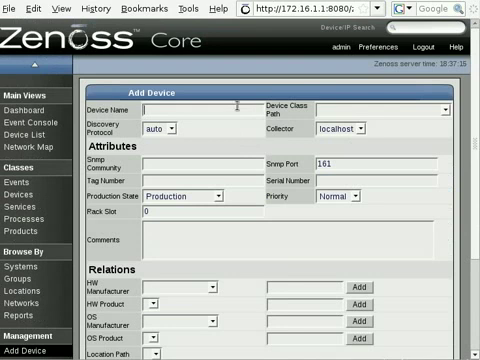
text(172.16.1.2)
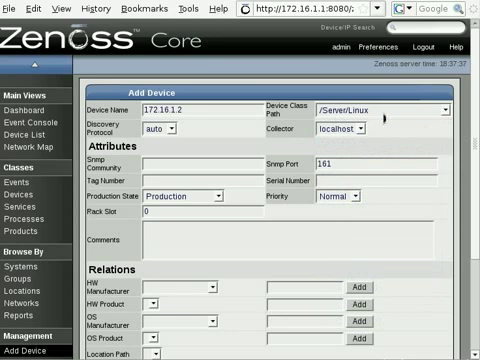
click(438, 107)
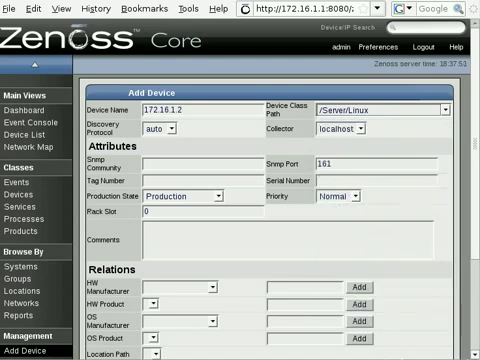
scroll(down, 3)
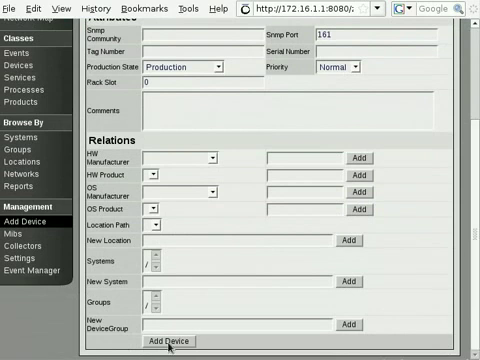
click(166, 341)
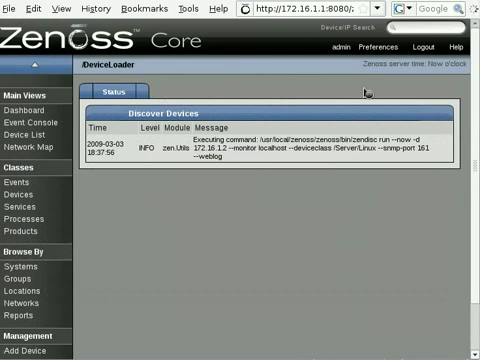
mouse_move(365, 90)
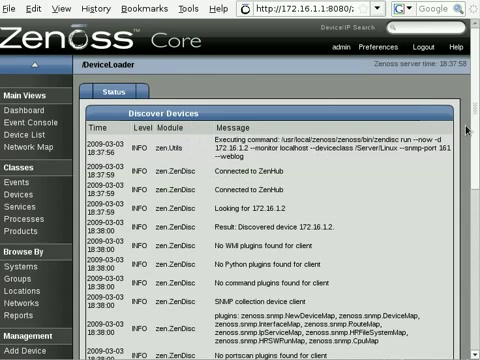
Step: Scroll the Discover Devices log until 172.16.1.2 is loaded as device client
scroll(down, 3)
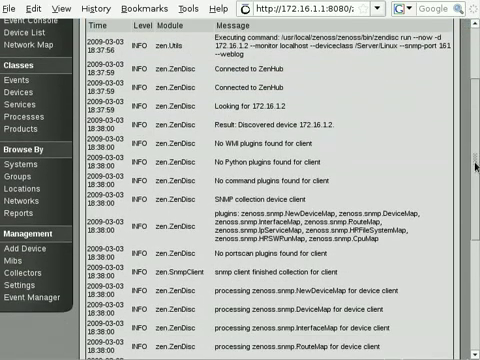
scroll(down, 3)
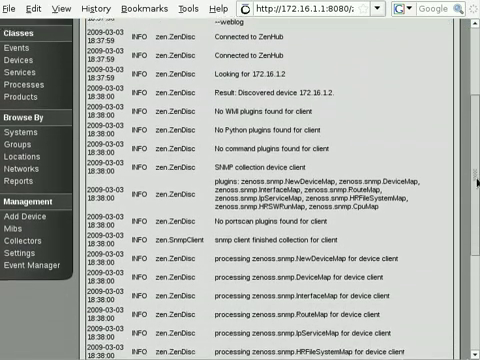
scroll(down, 3)
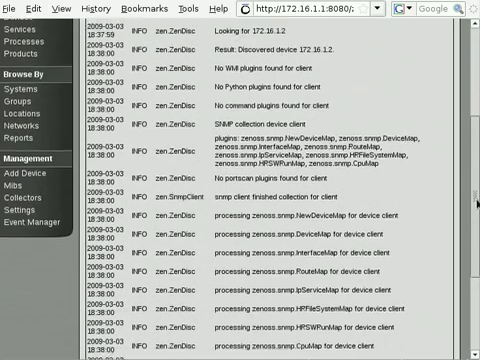
scroll(down, 3)
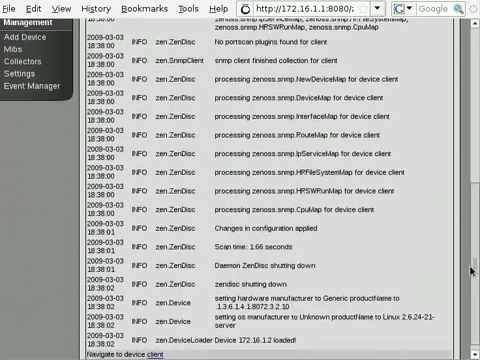
scroll(down, 3)
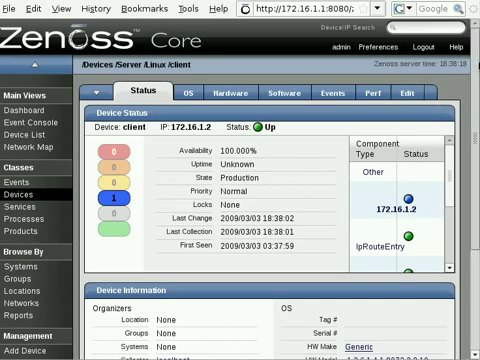
Step: Scroll down the client's page to its OS details: interfaces eth1, eth2, lo, file systems and services
scroll(down, 3)
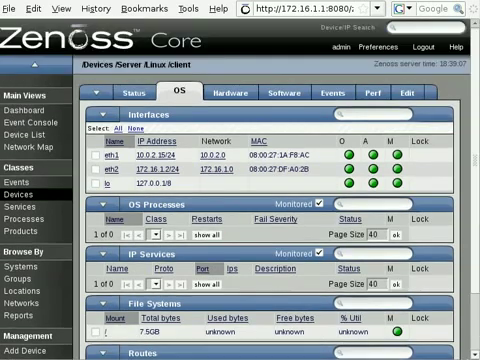
Step: Scroll through the client device's Perf tab graphs
click(228, 93)
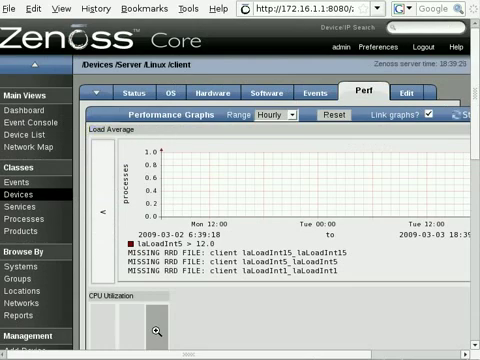
scroll(down, 3)
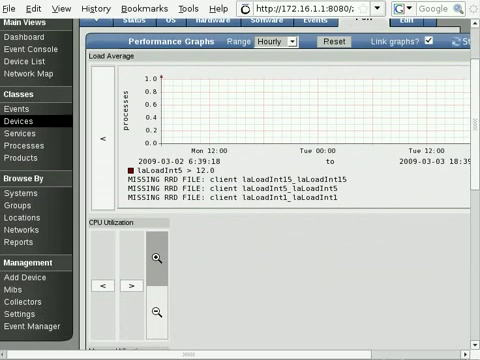
scroll(down, 3)
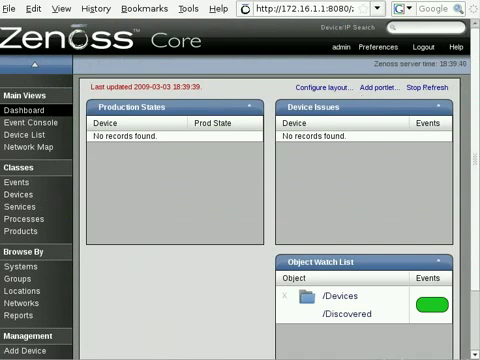
Step: Add /Devices/Server/Linux as a watched object in the Object Watch List settings and save
scroll(down, 3)
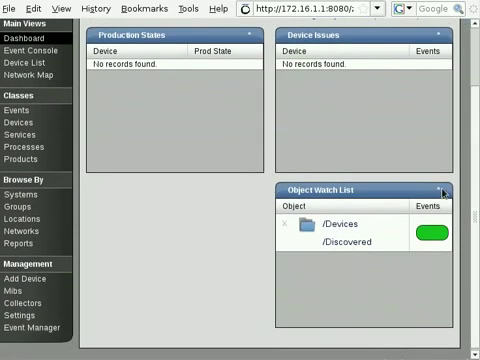
click(443, 189)
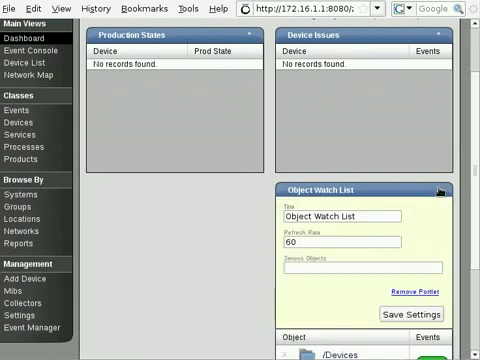
scroll(down, 3)
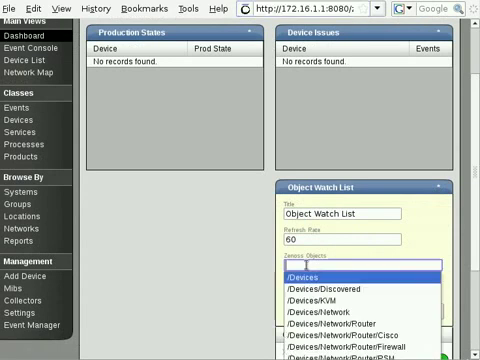
text(/Devices/Server/L)
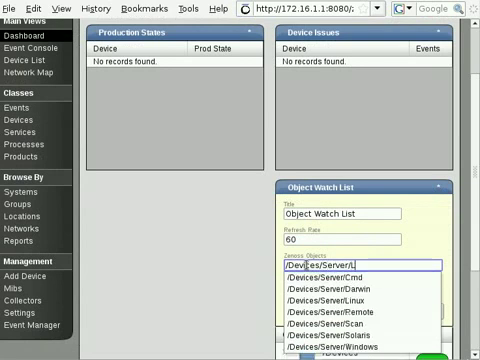
click(339, 298)
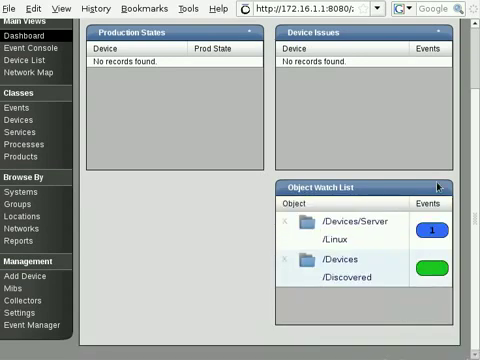
click(349, 215)
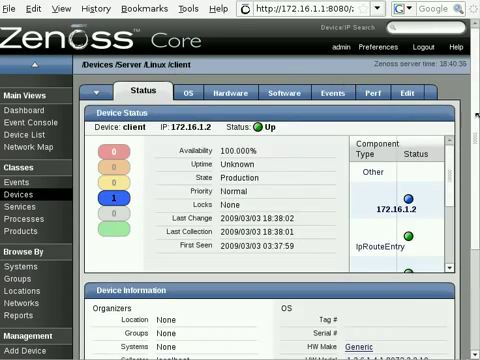
Step: View the client's Perf tab graphs, then return to its Status tab showing Up
scroll(down, 3)
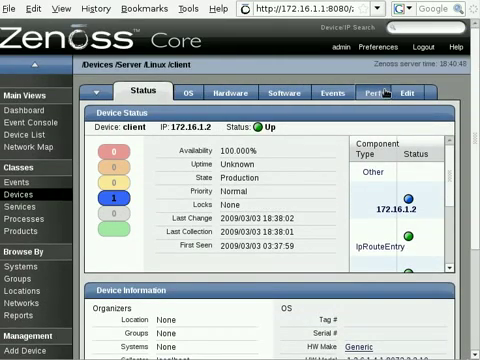
click(381, 93)
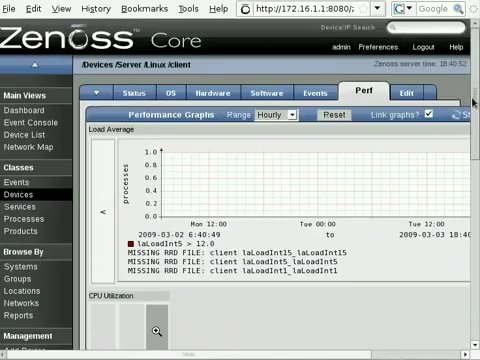
click(148, 92)
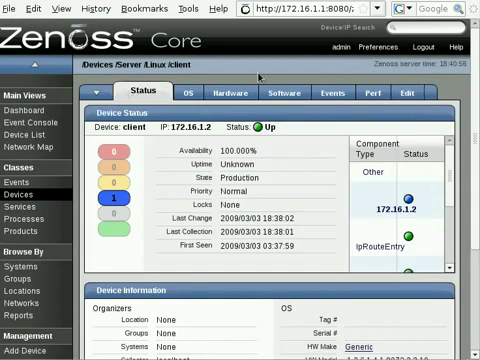
mouse_move(255, 78)
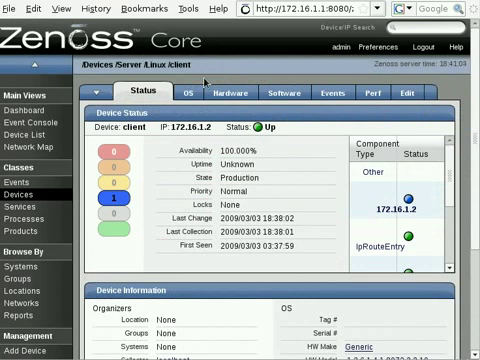
scroll(down, 3)
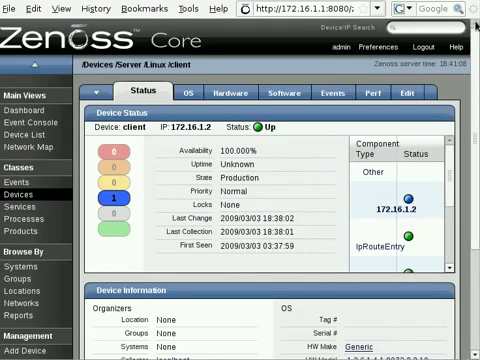
Step: Scroll to /Devices/Discovered in the watch list and open its empty class summary
scroll(down, 3)
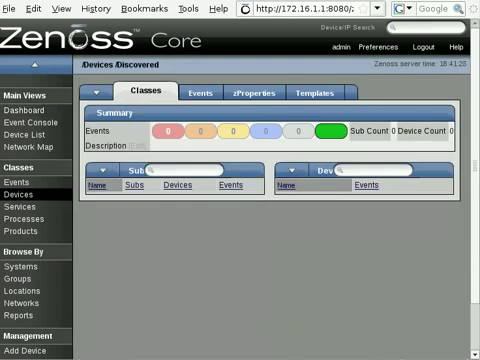
mouse_move(333, 281)
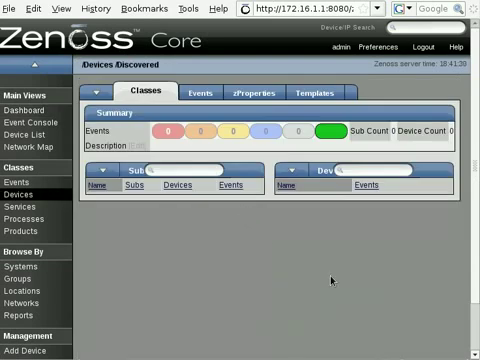